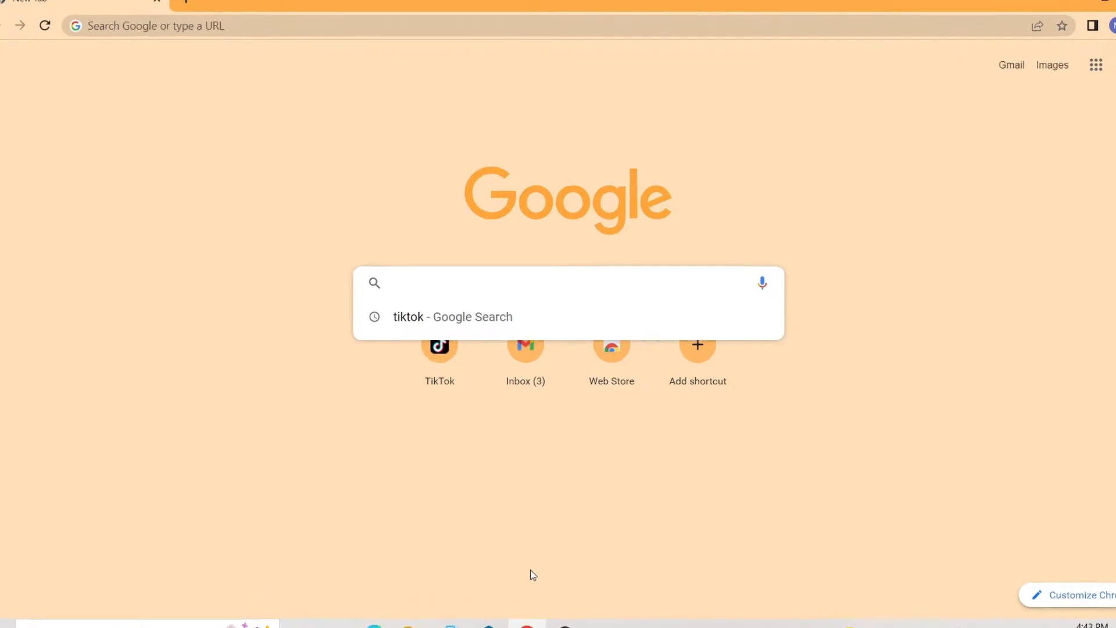
- Enter tiktok.com in the new-tab search box to navigate to TikTok
{"action": "type", "text": "tiktok"}
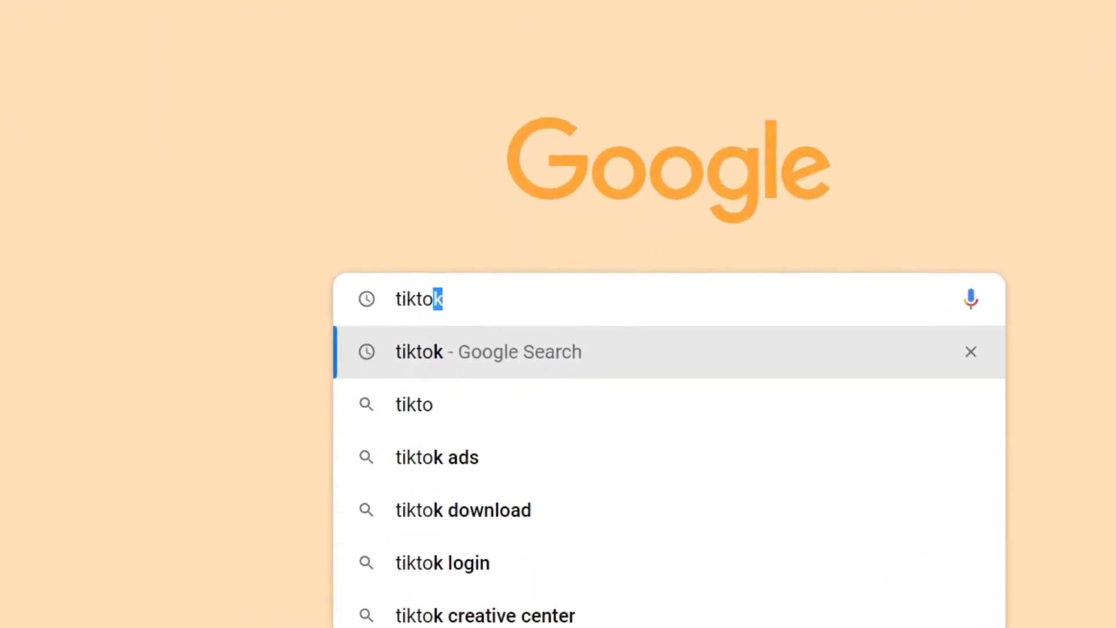
{"action": "type", "text": ".com"}
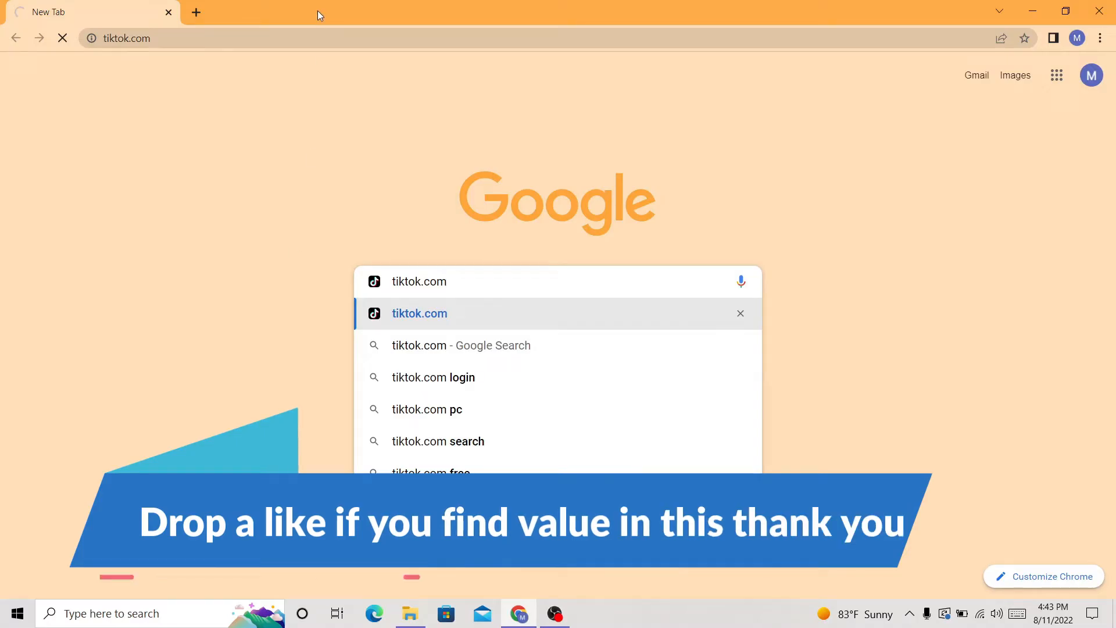
- Load the TikTok For You feed and show the signed-in account's profile menu
{"action": "left_click", "coordinate": [420, 313]}
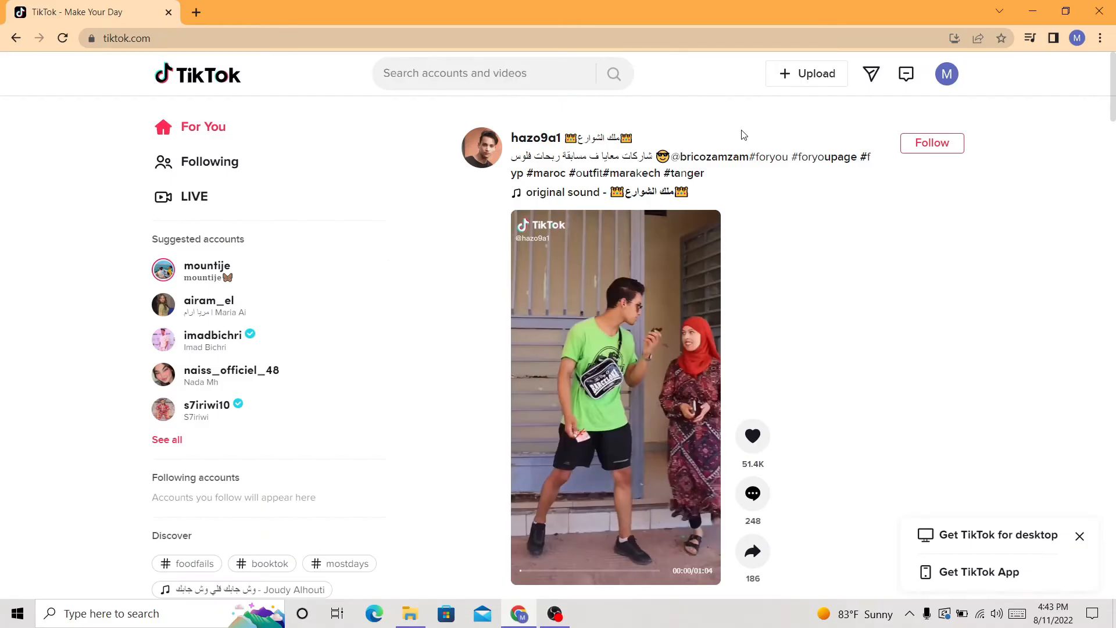
{"action": "left_click", "coordinate": [946, 73]}
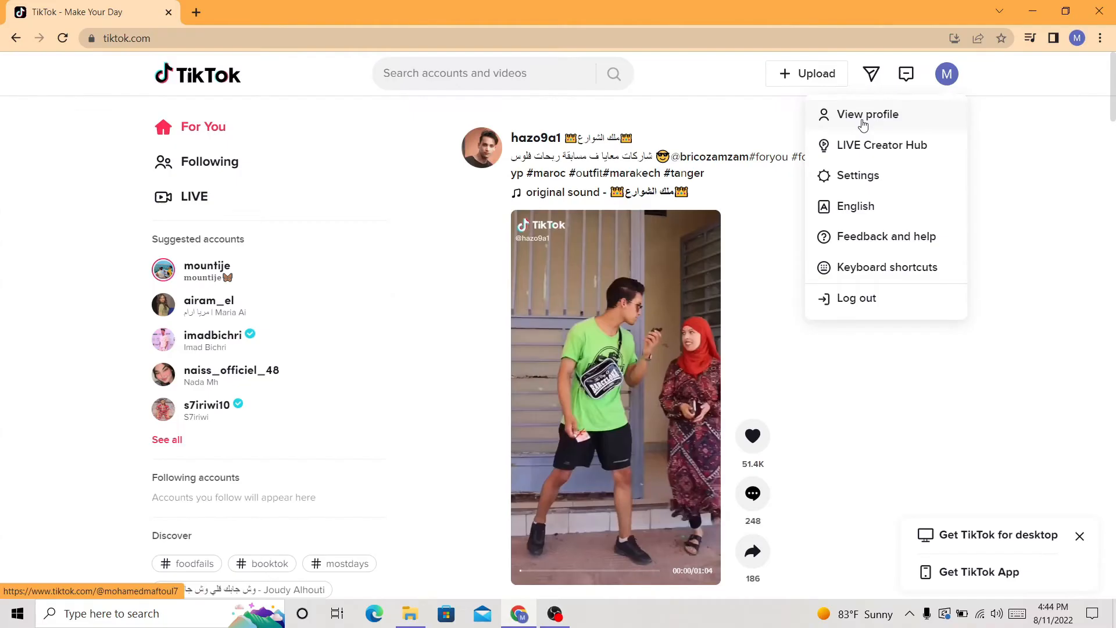
- Visit the own profile page, then reach the video upload page from the top bar
{"action": "left_click", "coordinate": [868, 114]}
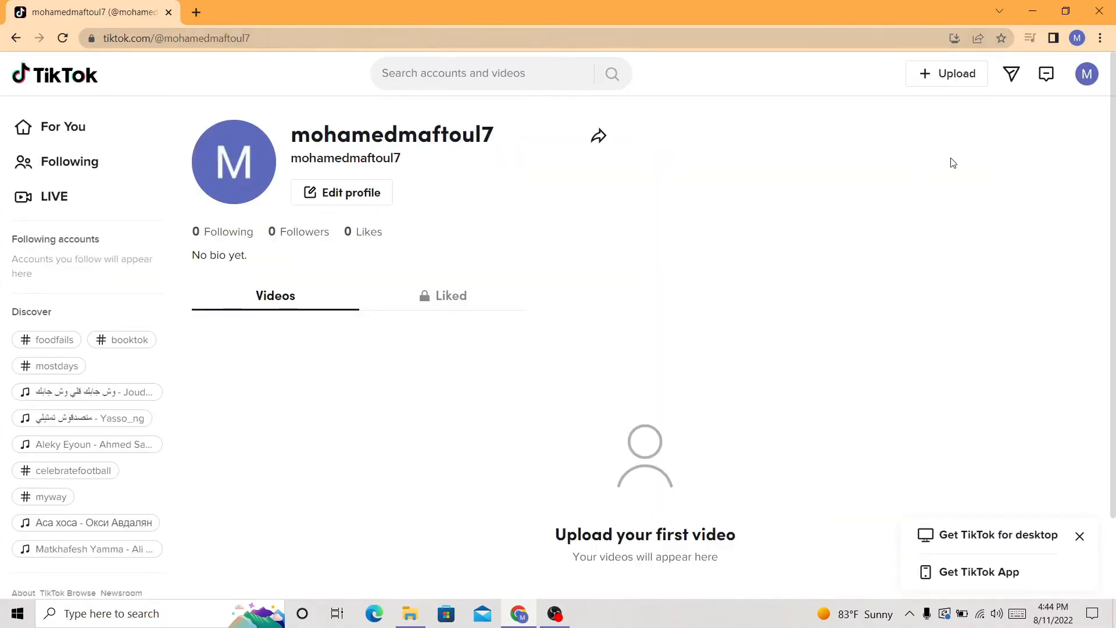
{"action": "mouse_move", "coordinate": [946, 74]}
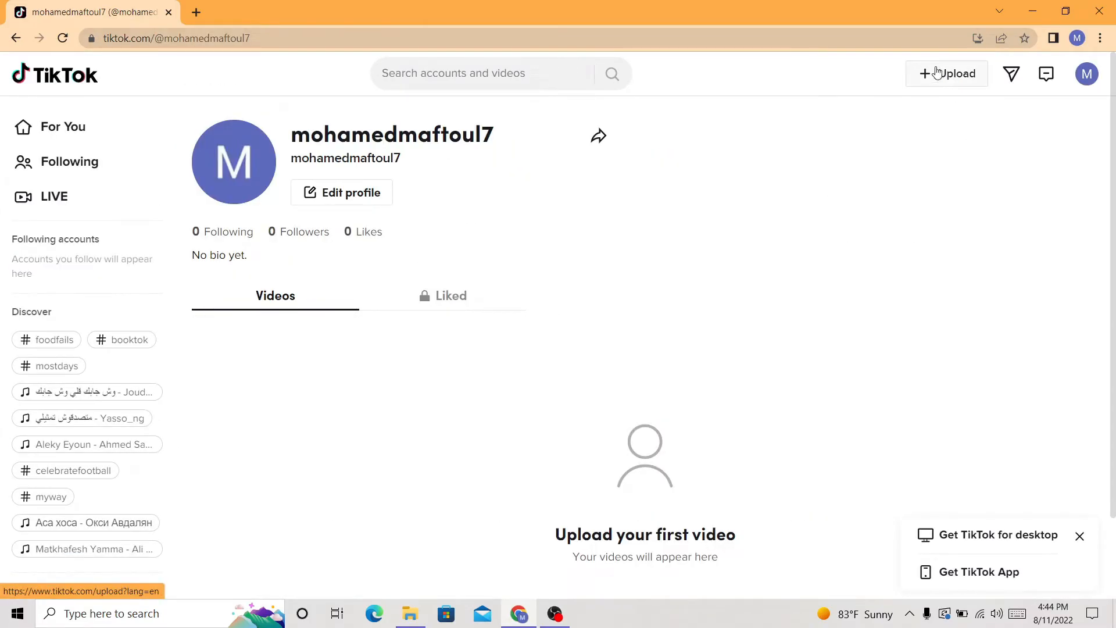
{"action": "left_click", "coordinate": [946, 74]}
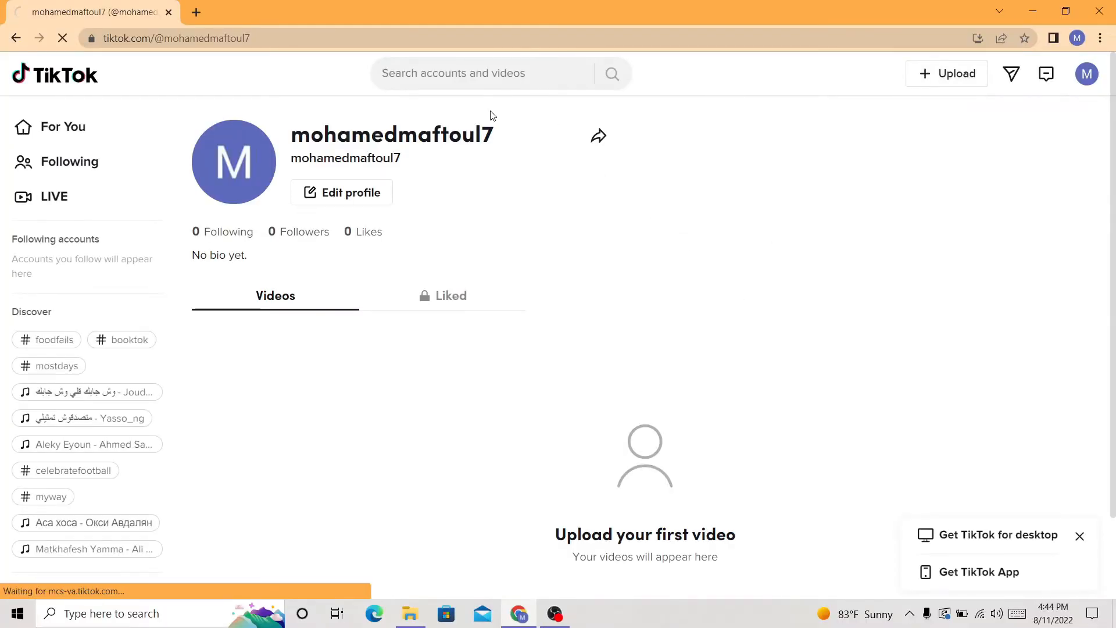
{"action": "left_click", "coordinate": [946, 72]}
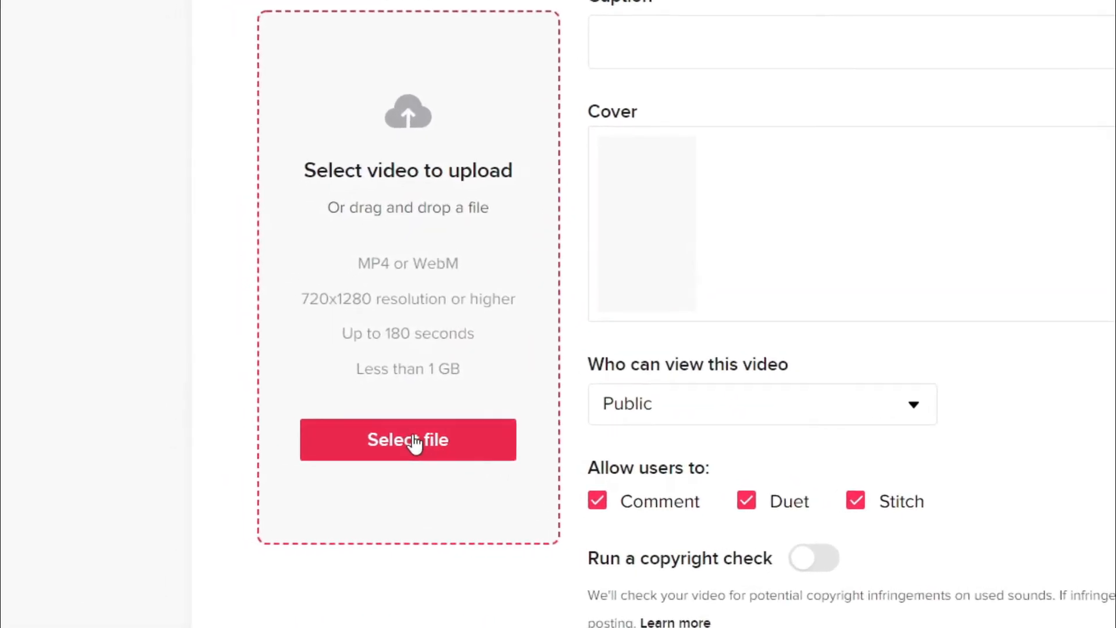
- Select the IMG_9536 clip from Downloads so TikTok starts processing it
{"action": "left_click", "coordinate": [407, 439]}
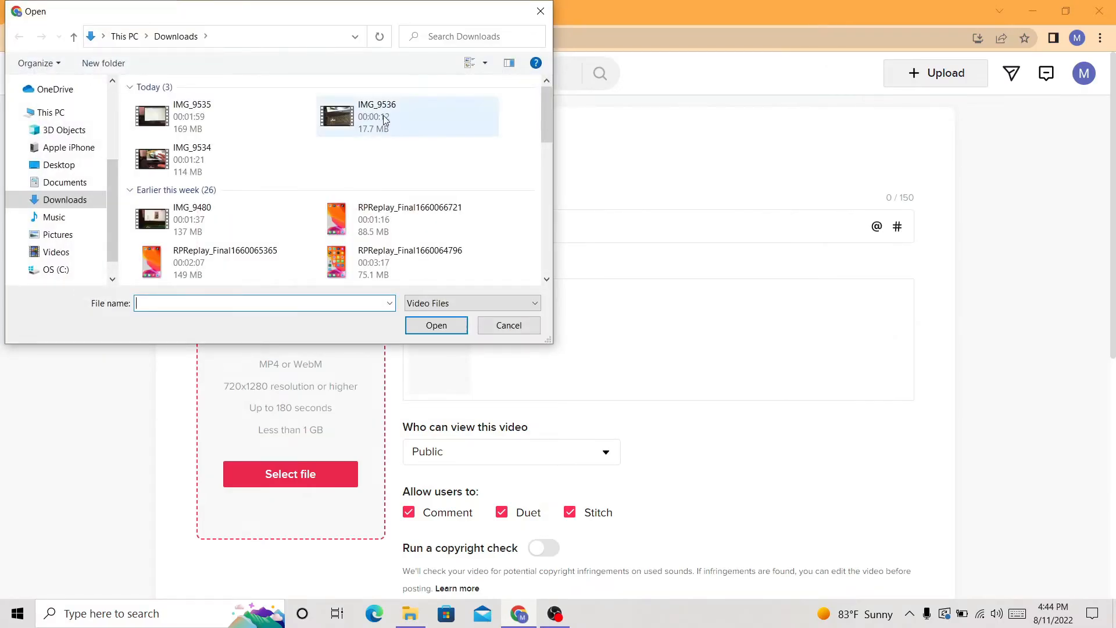
{"action": "mouse_move", "coordinate": [411, 127]}
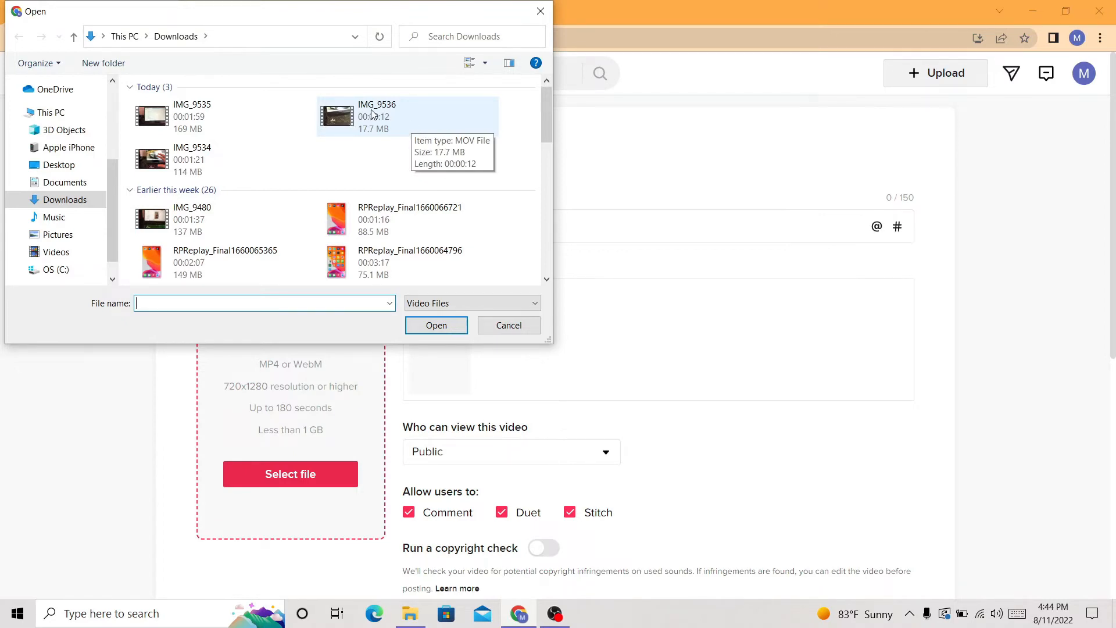
{"action": "mouse_move", "coordinate": [350, 129]}
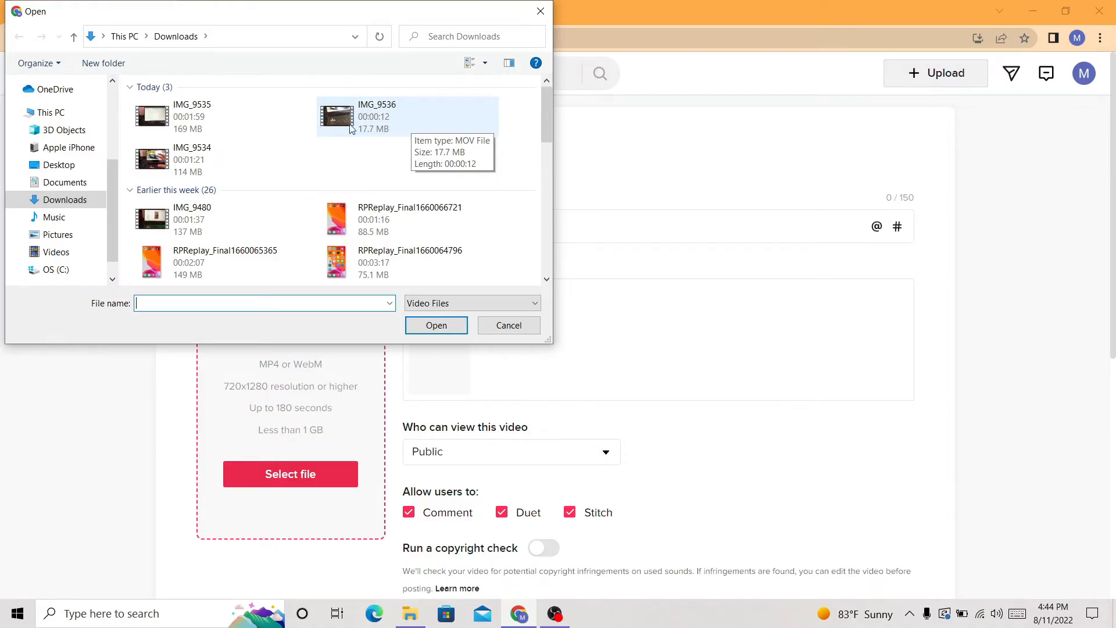
{"action": "mouse_move", "coordinate": [328, 116]}
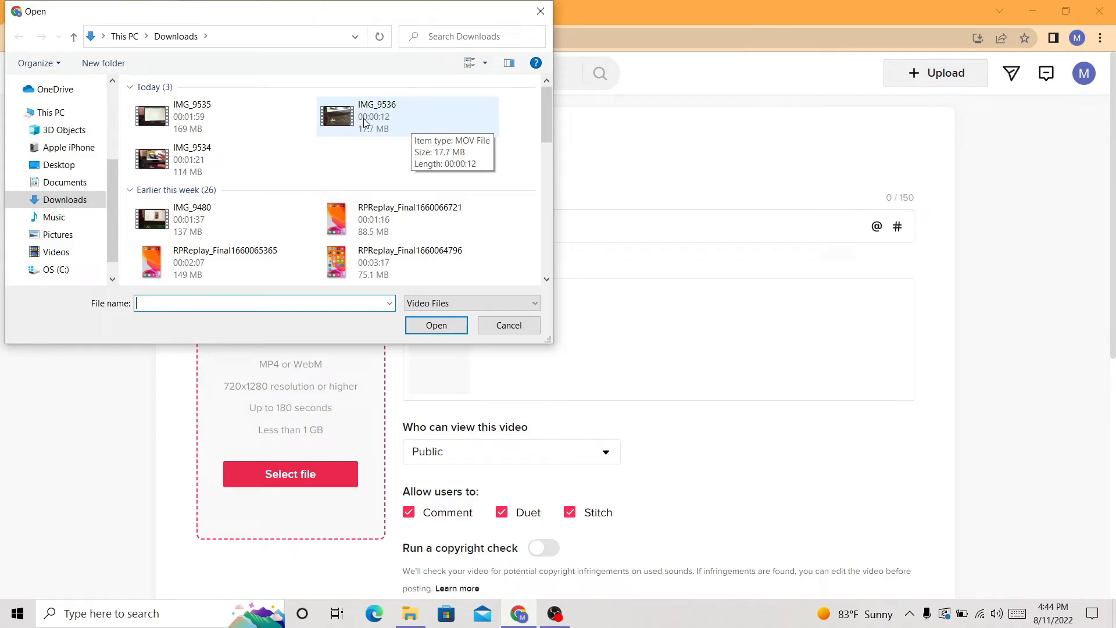
{"action": "left_click", "coordinate": [436, 326]}
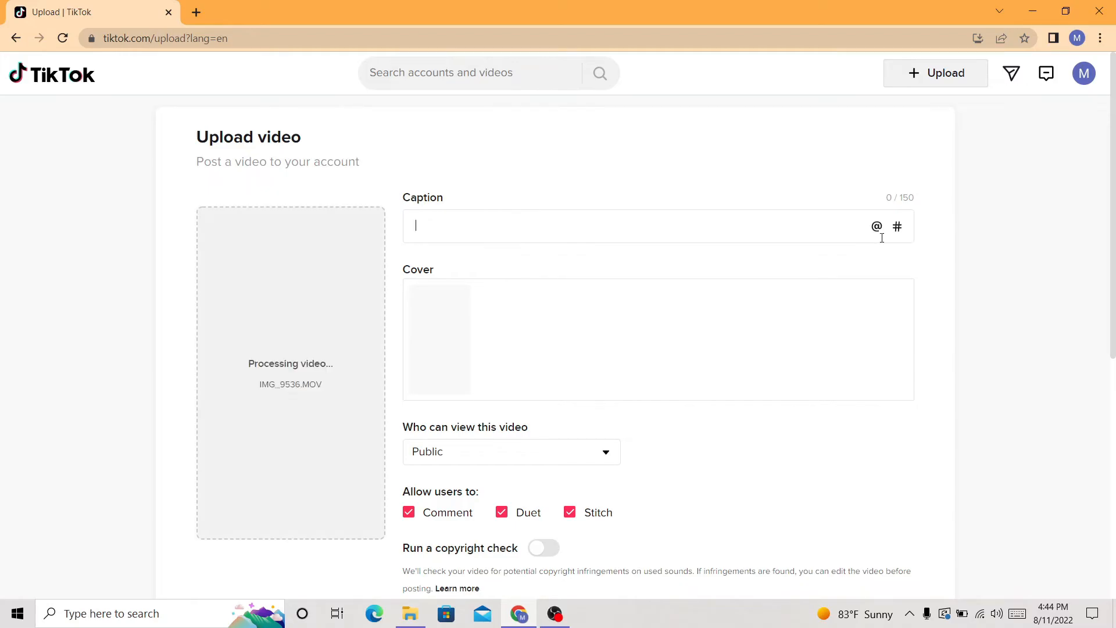
{"action": "left_click", "coordinate": [877, 226]}
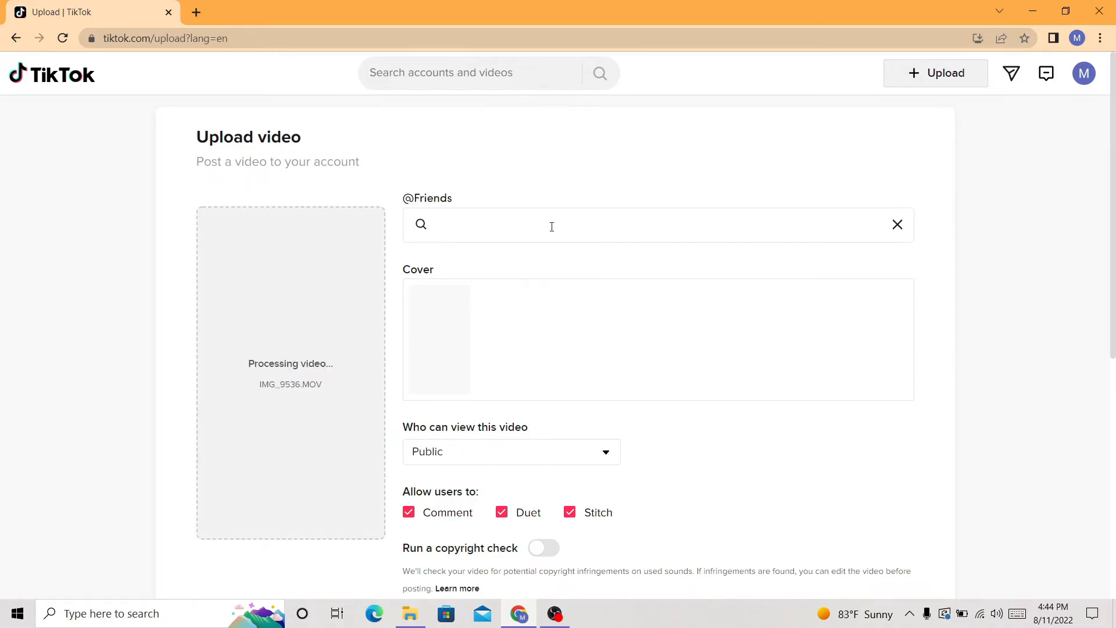
{"action": "type", "text": "foryoupage"}
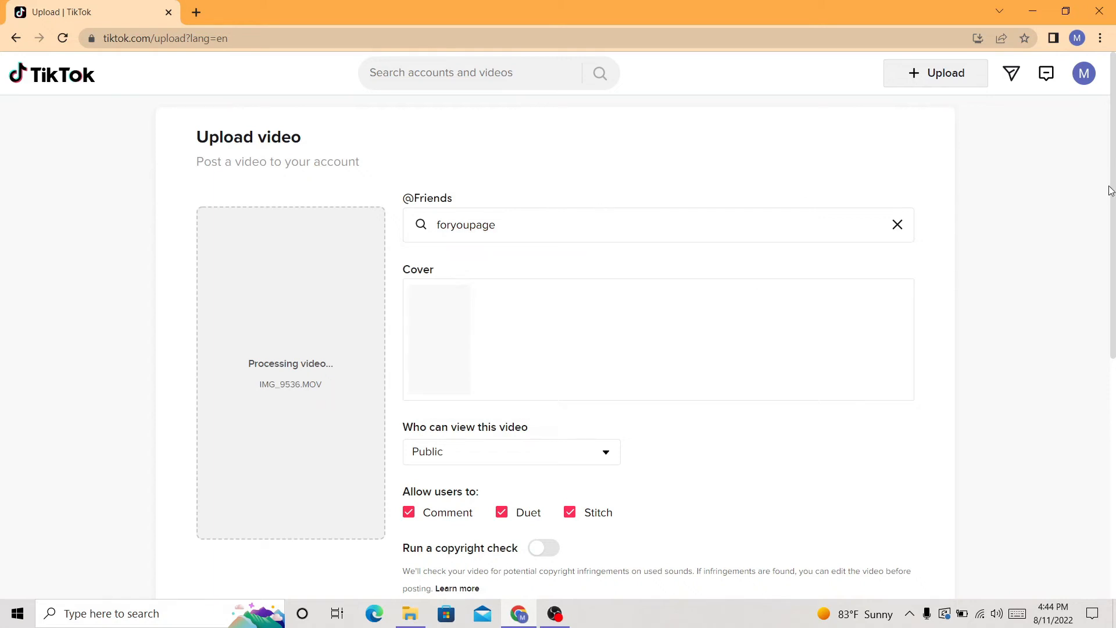
{"action": "scroll", "scroll_direction": "down", "scroll_amount": 3}
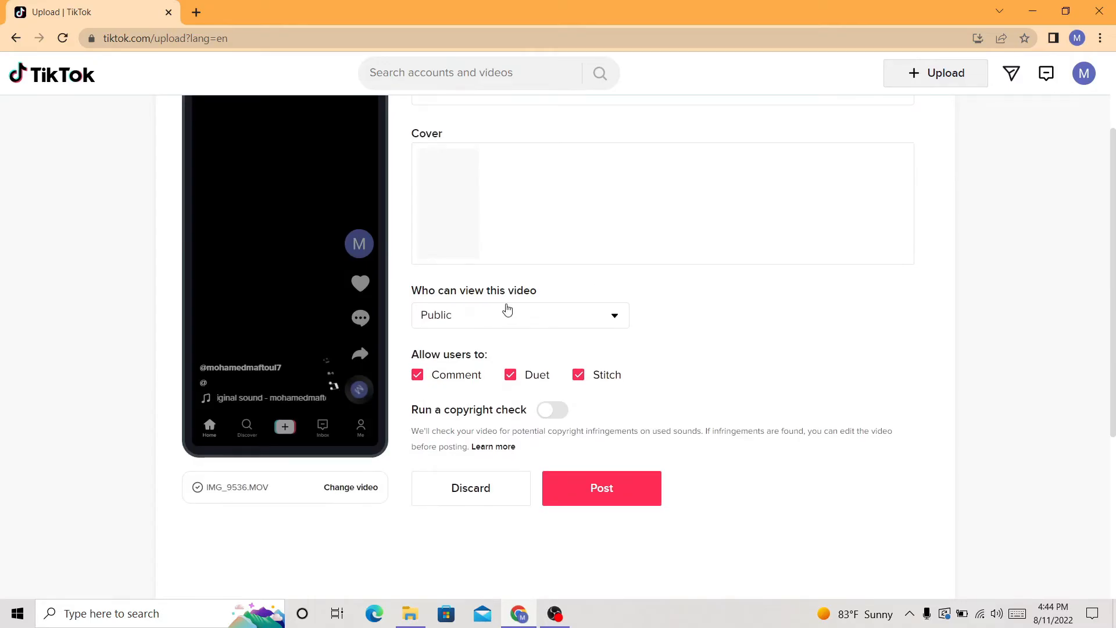
- Set 'Who can view this video' to Public
{"action": "left_click", "coordinate": [520, 316]}
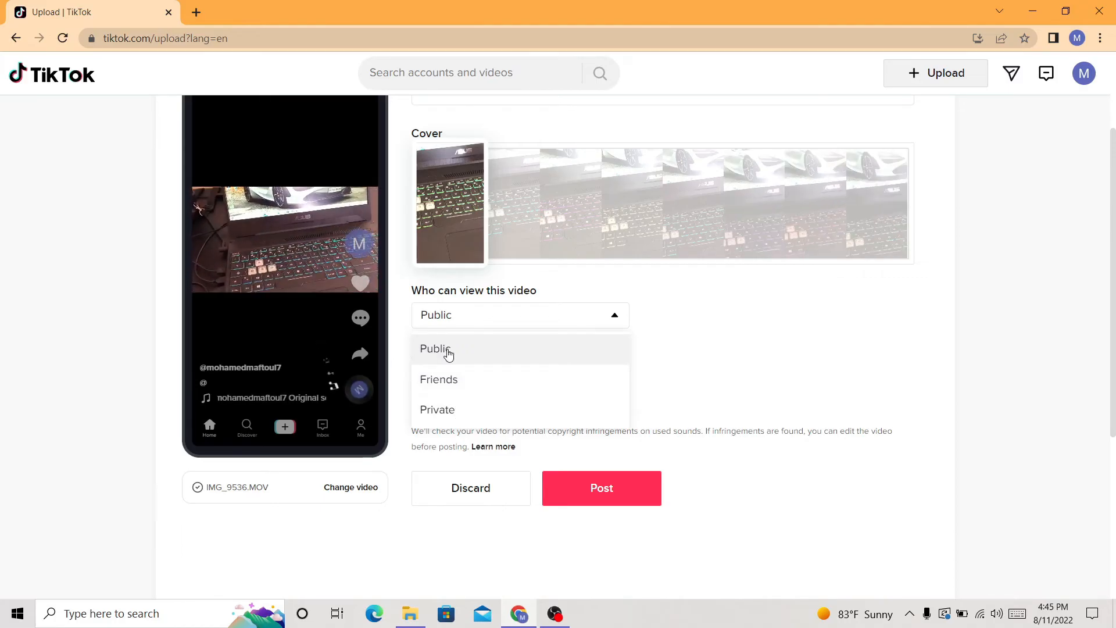
{"action": "left_click", "coordinate": [435, 347]}
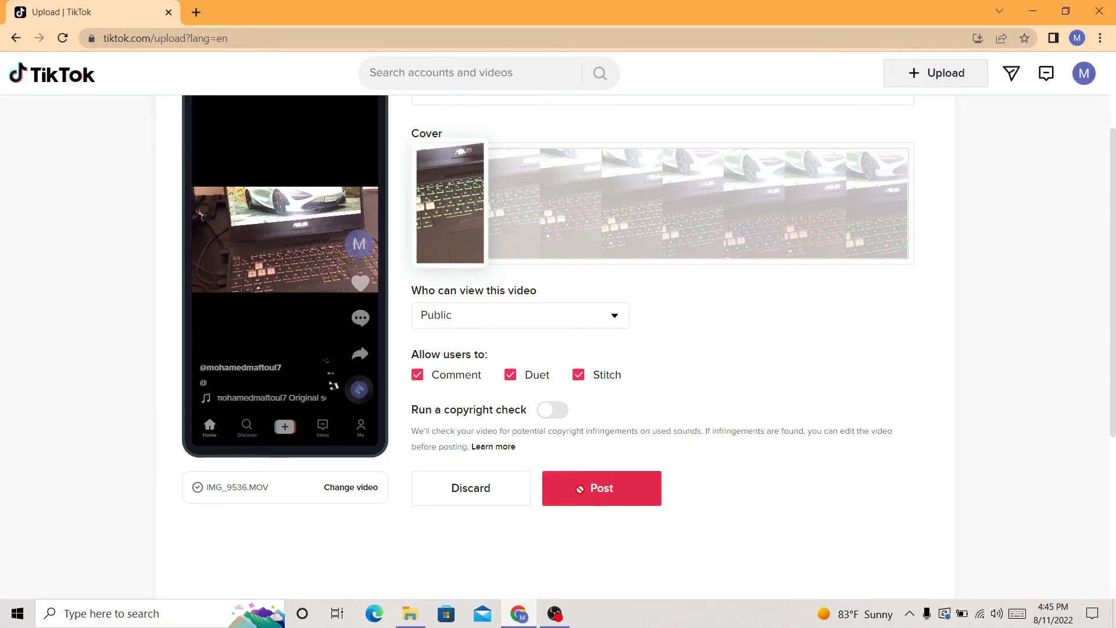
- Post the video and go to the profile to see it listed under Videos
{"action": "left_click", "coordinate": [600, 487]}
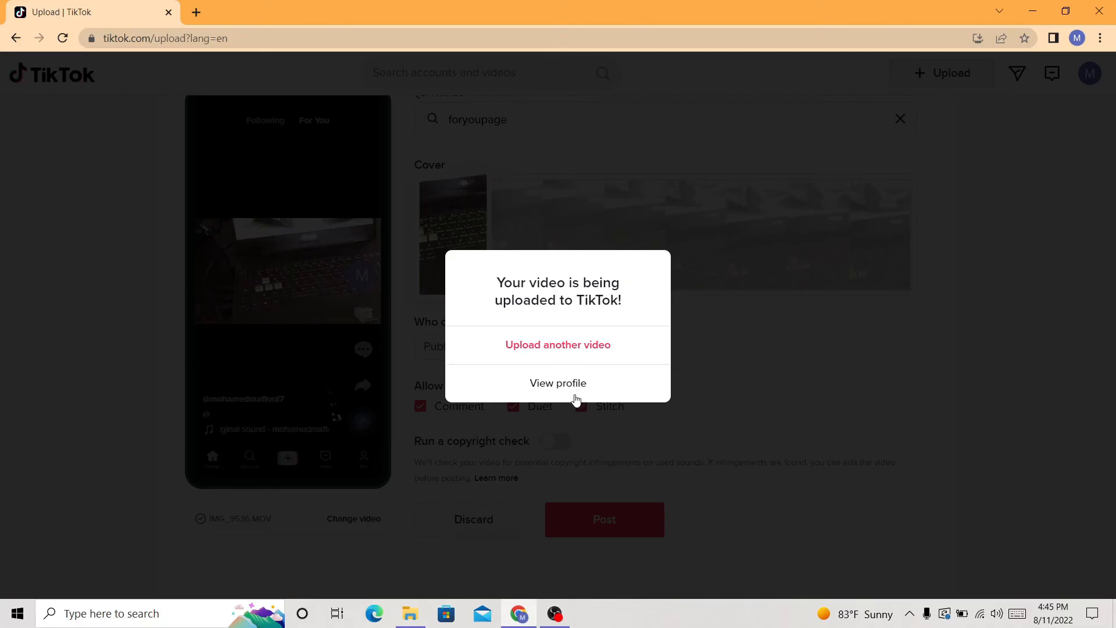
{"action": "left_click", "coordinate": [557, 382]}
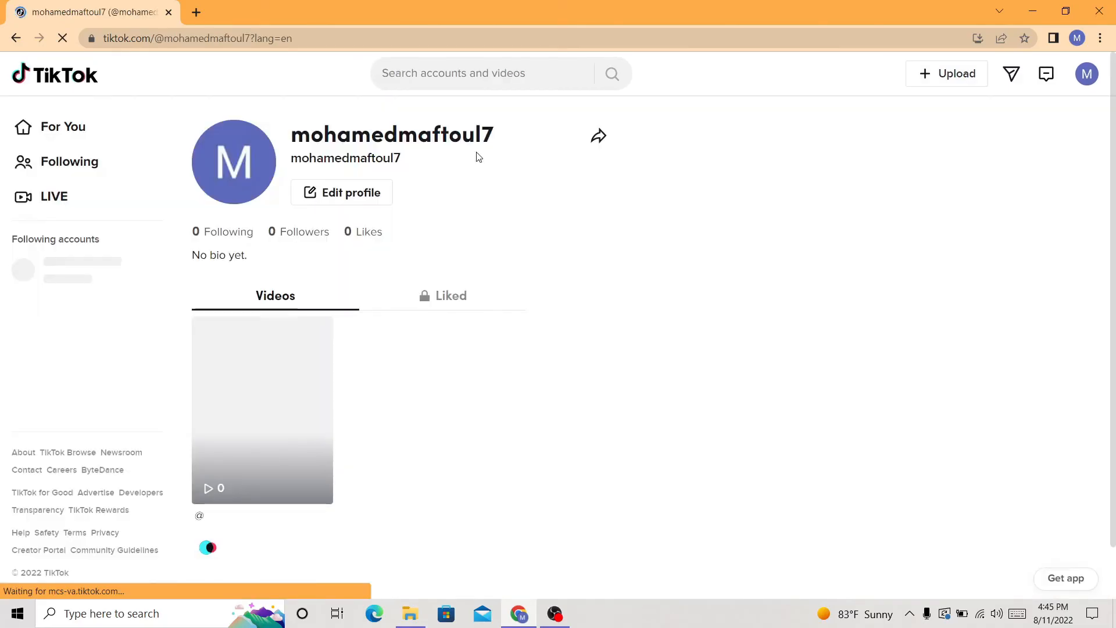